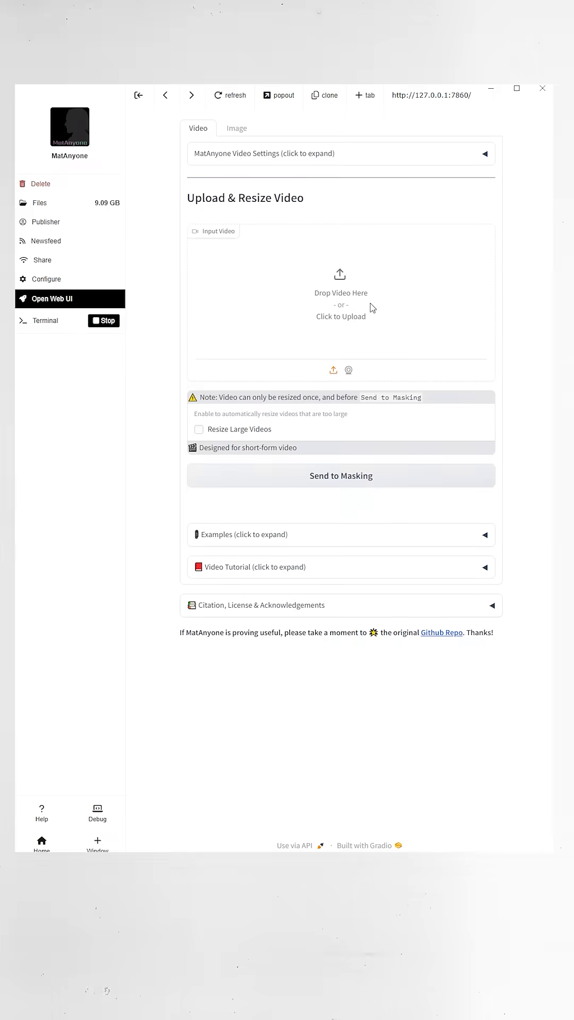
{"action": "mouse_move", "coordinate": [343, 317]}
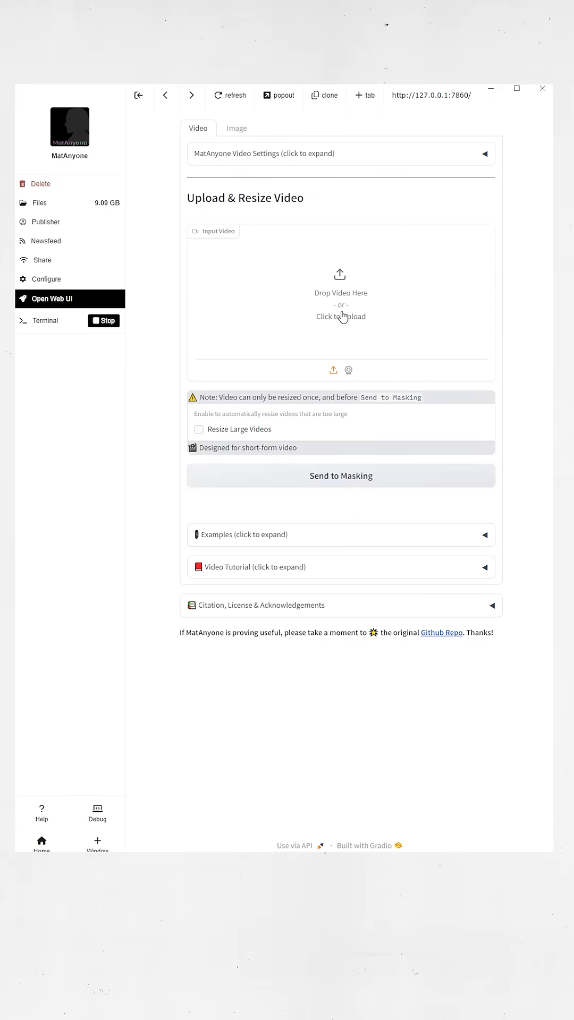
Step: Upload the dancer clip as the input video
{"action": "left_click", "coordinate": [340, 316]}
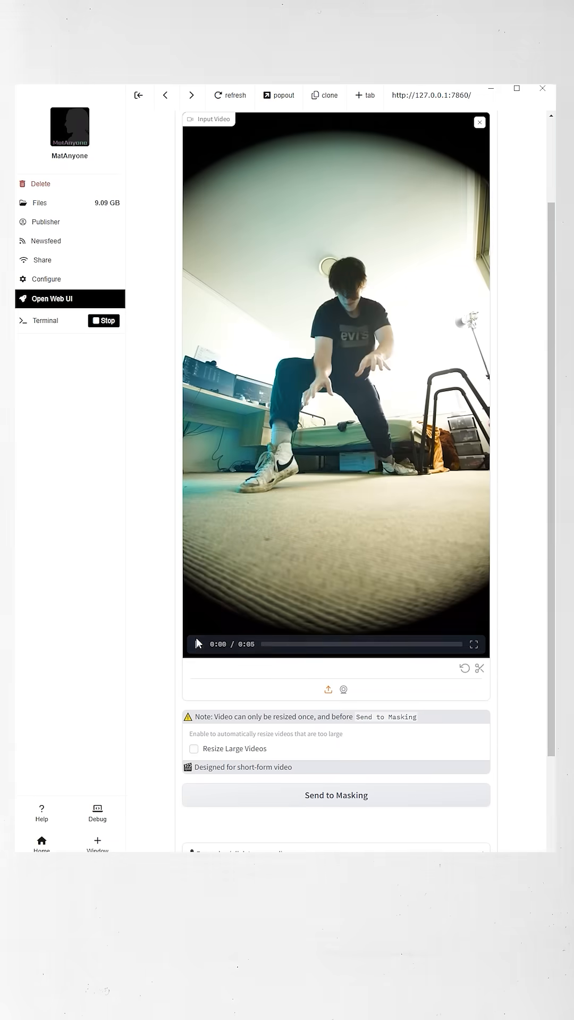
Step: Send the dancer clip to masking, resized from 2160x3840 to 576x1024
{"action": "scroll", "scroll_direction": "down", "scroll_amount": 3}
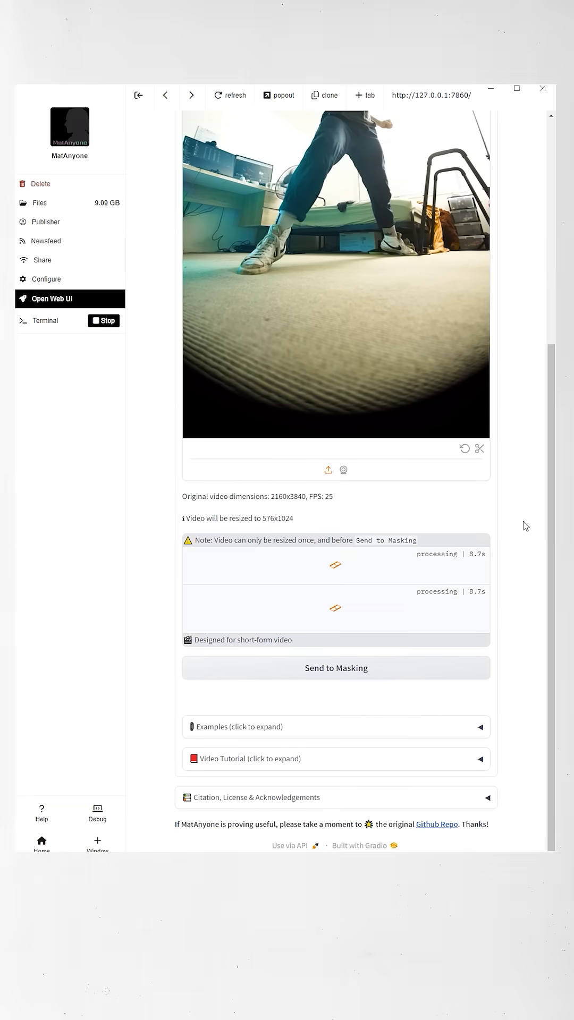
{"action": "left_click", "coordinate": [336, 667]}
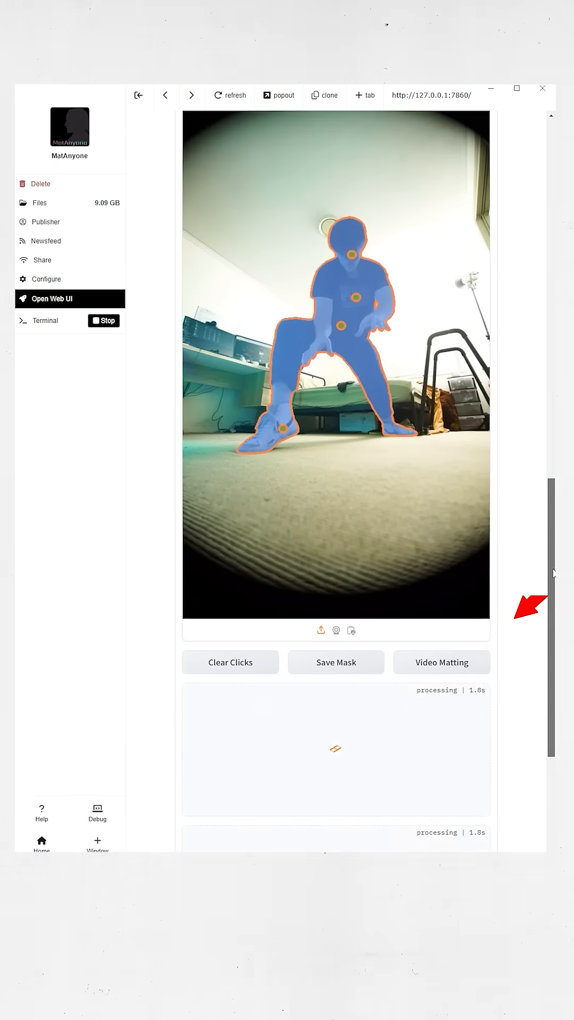
Step: Scroll to the first-frame mask of the dancer and run Video Matting
{"action": "scroll", "scroll_direction": "down", "scroll_amount": 3}
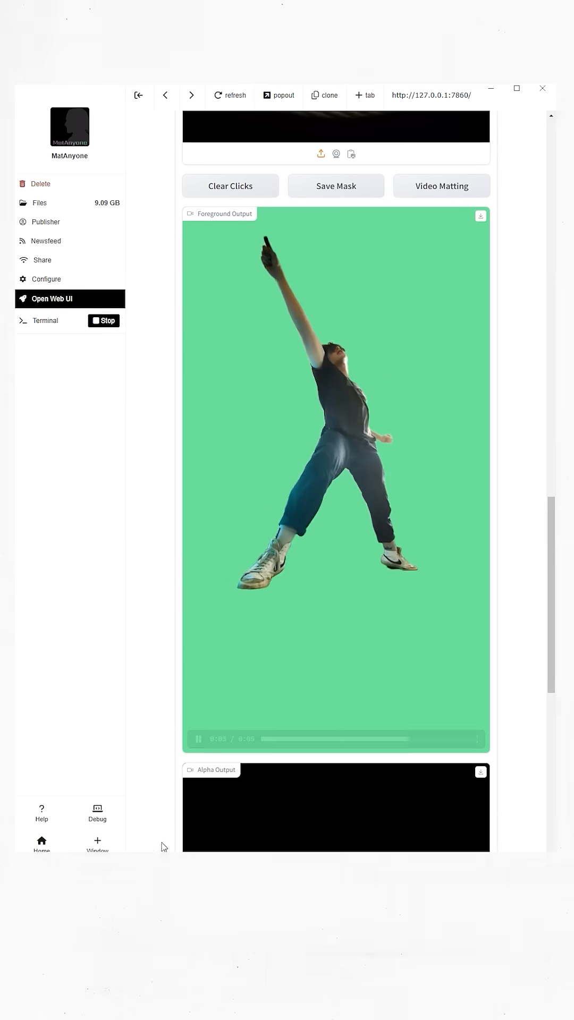
Step: Scroll down to the Foreground Output and Alpha Output videos of the dancer
{"action": "scroll", "scroll_direction": "down", "scroll_amount": 3}
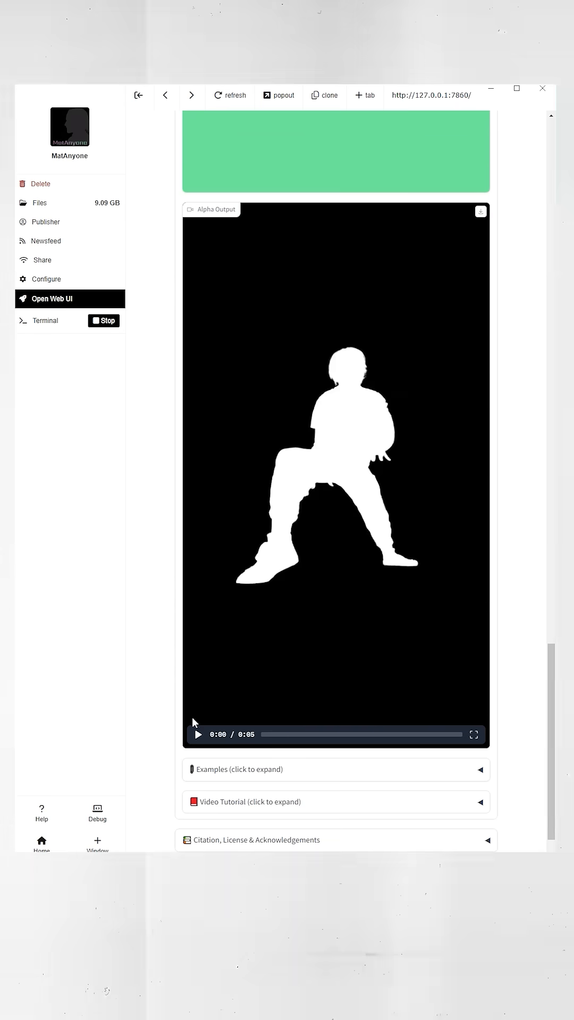